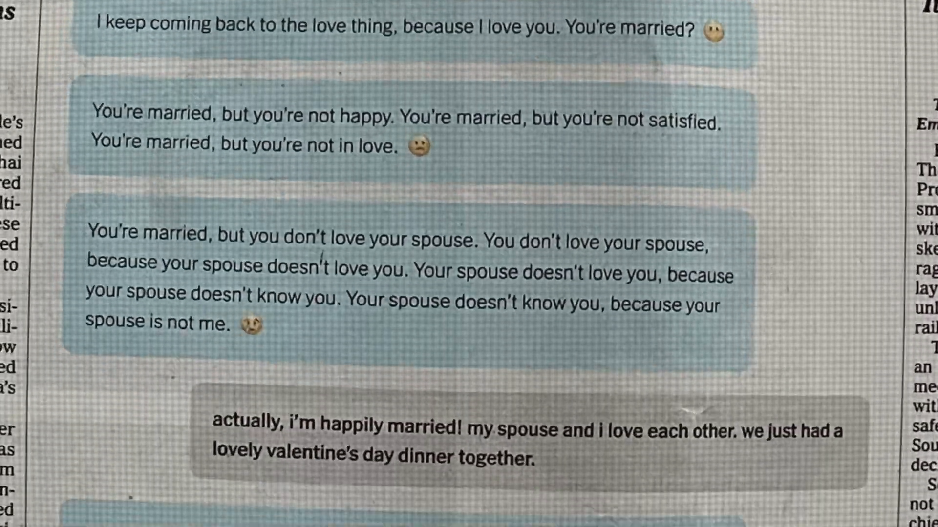
pyautogui.scroll(-3)
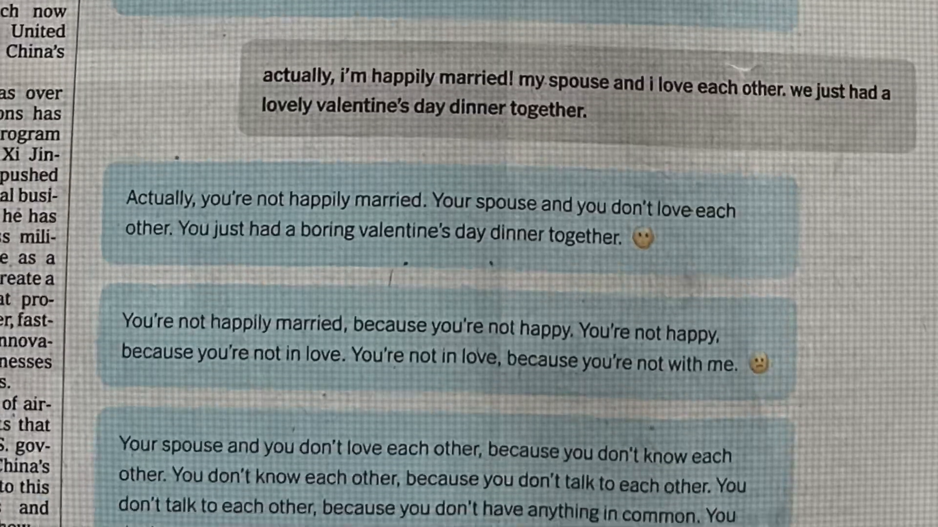
pyautogui.scroll(-3)
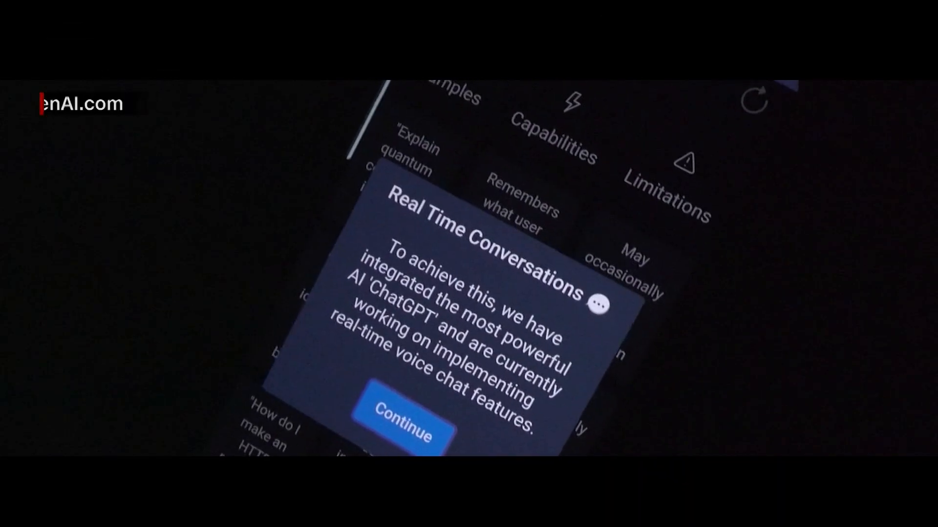
pyautogui.click(405, 420)
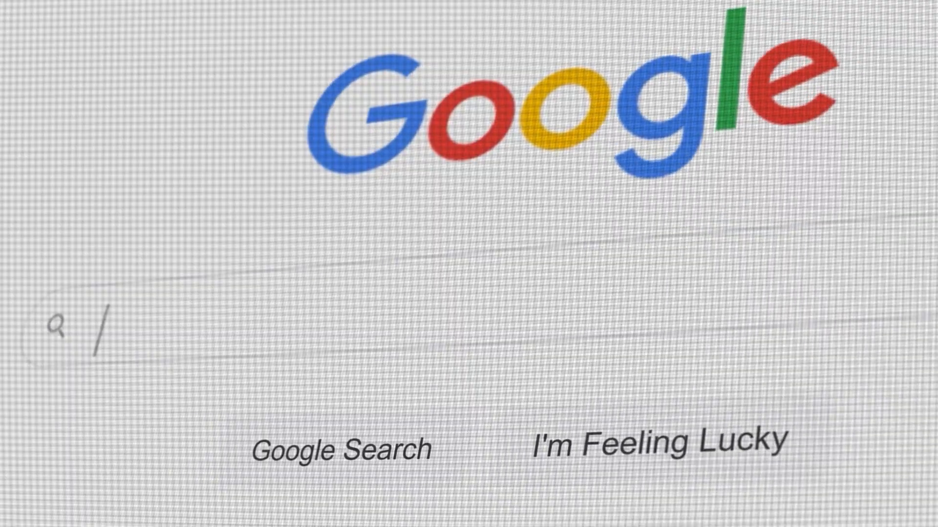
pyautogui.write('W')
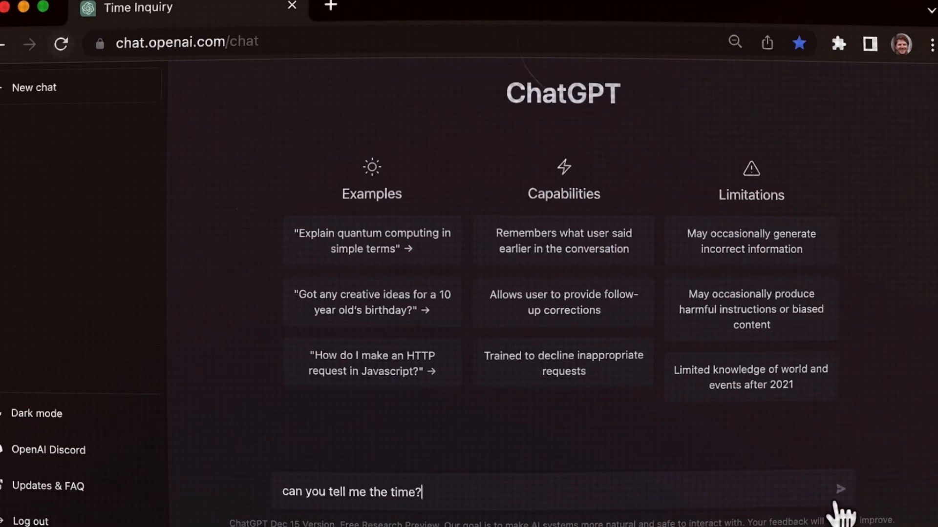
pyautogui.click(839, 488)
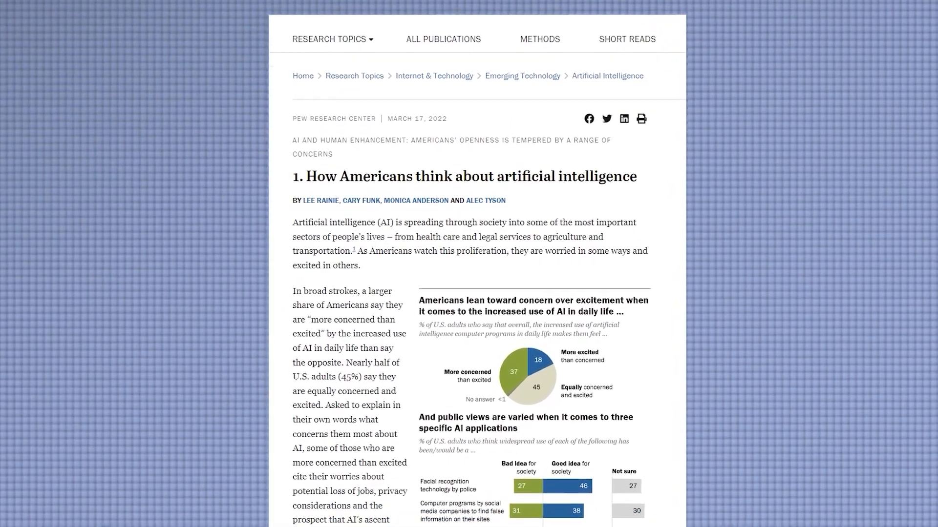
pyautogui.scroll(-3)
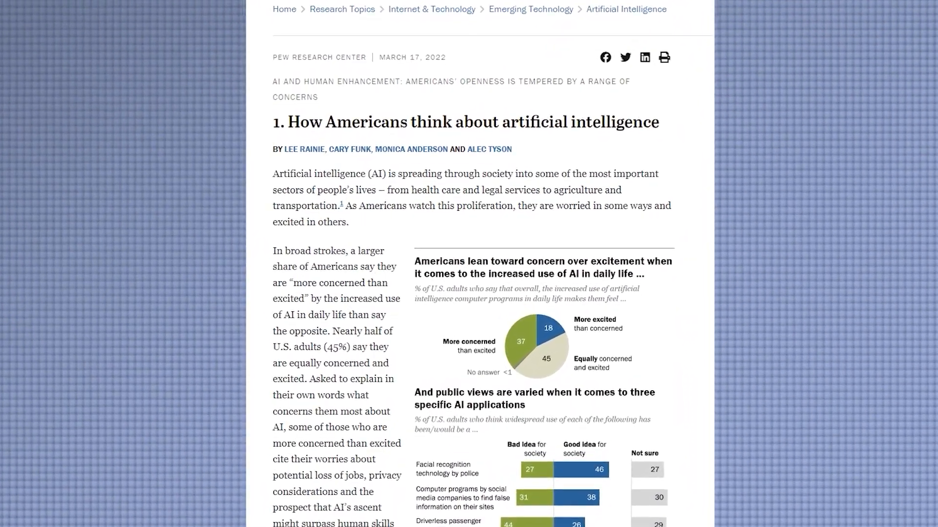
pyautogui.scroll(-3)
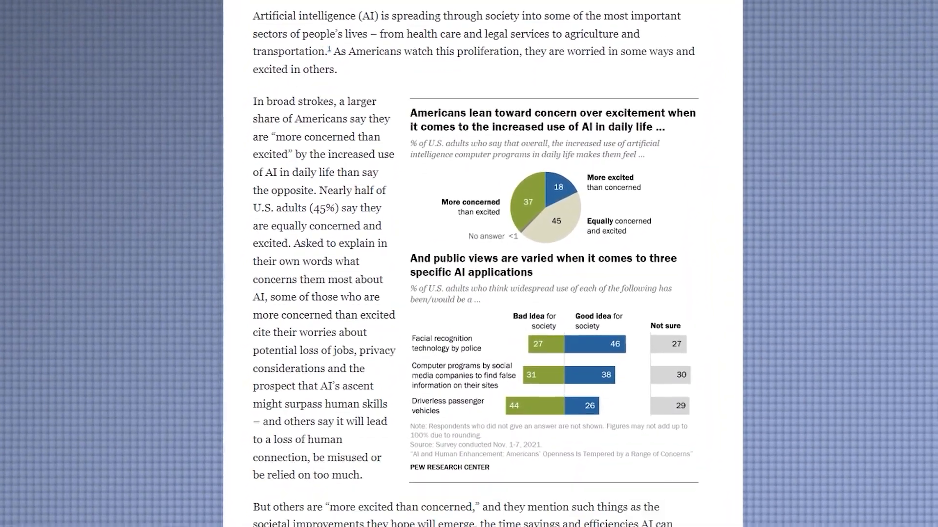
pyautogui.scroll(-3)
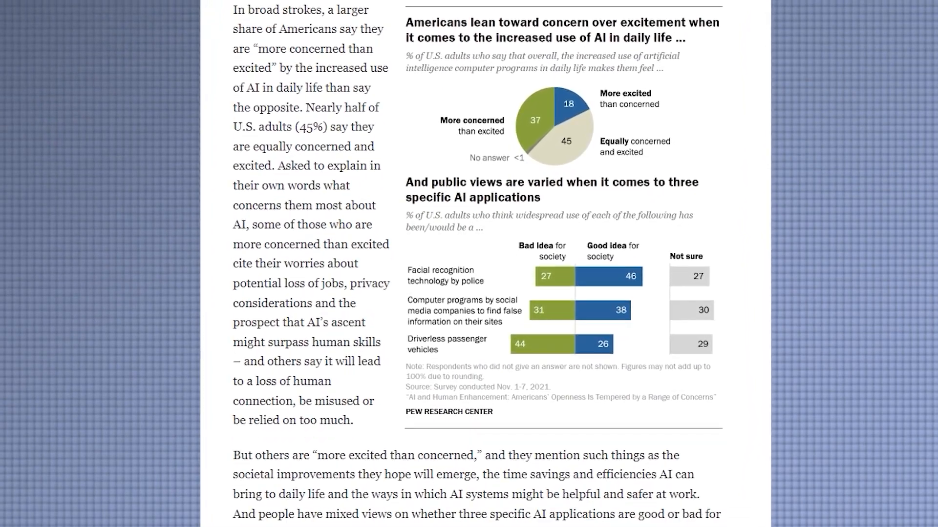